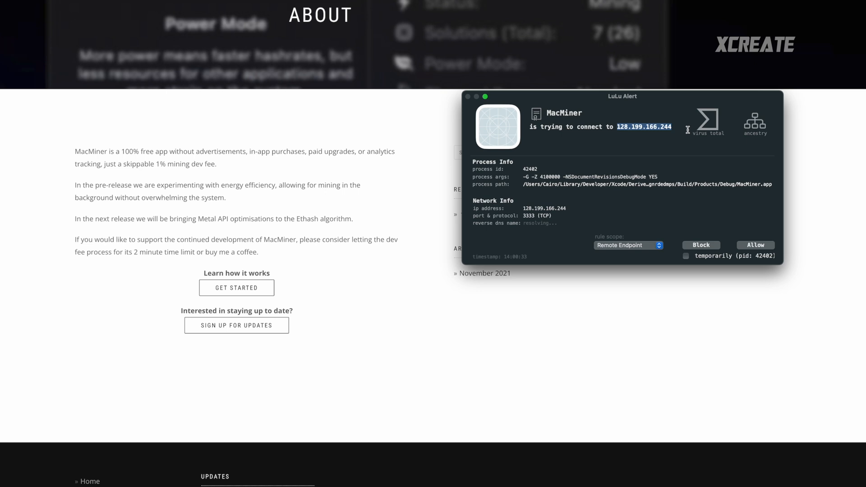
pyautogui.moveTo(405, 191)
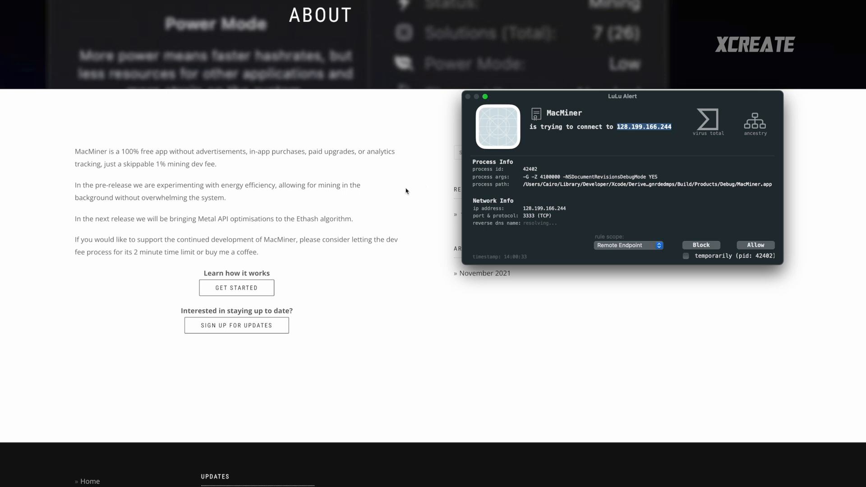